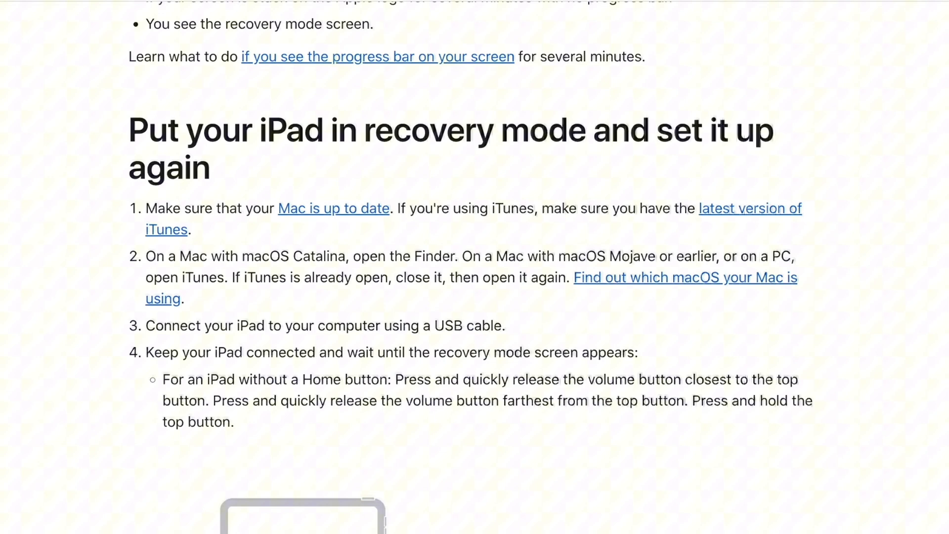
# Choose Restore iPad in Finder's recovery-mode pane to reset the iPad to factory settings
pyautogui.scroll(-3)
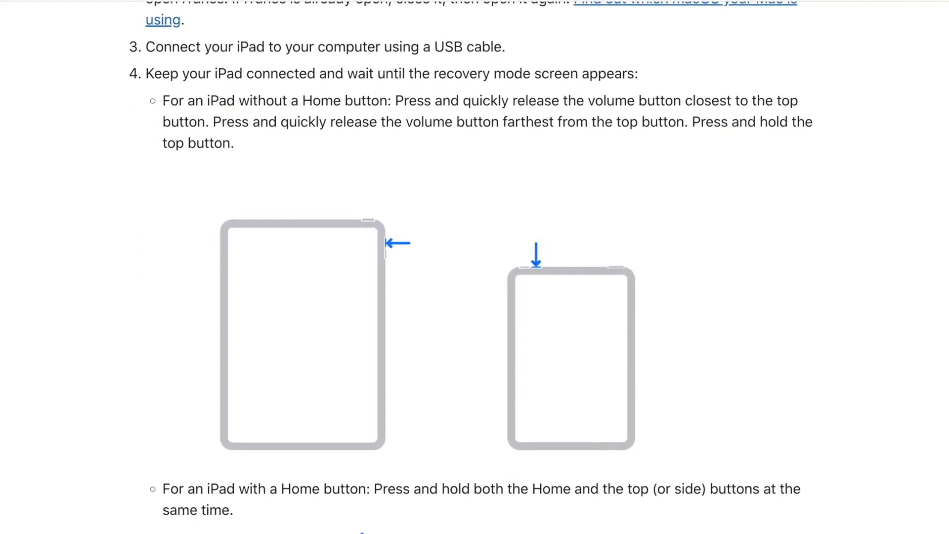
pyautogui.scroll(-3)
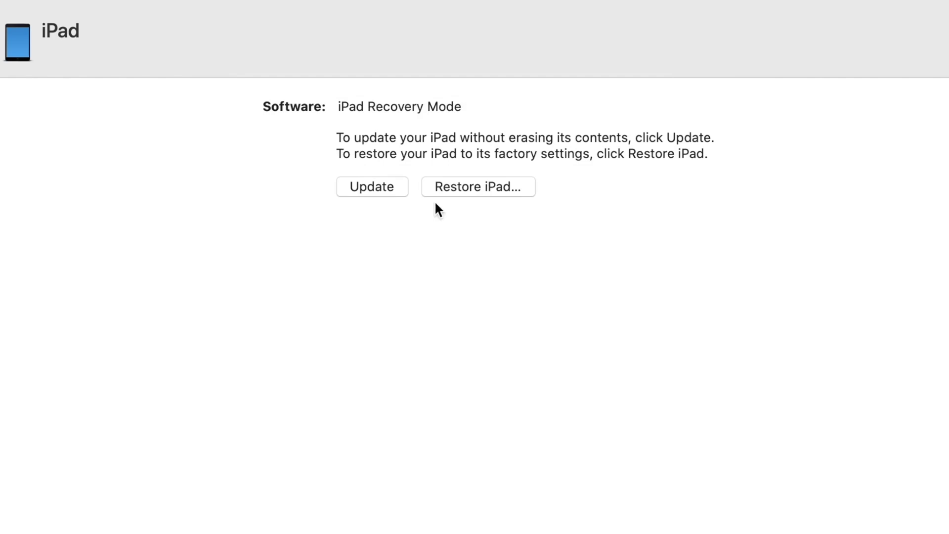
pyautogui.click(478, 187)
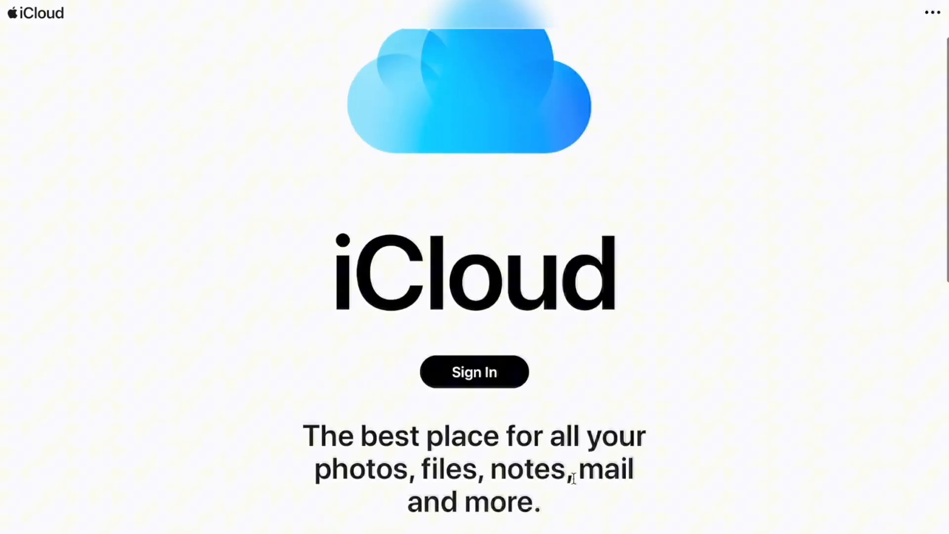
# Sign in to the iCloud account on icloud.com
pyautogui.click(474, 372)
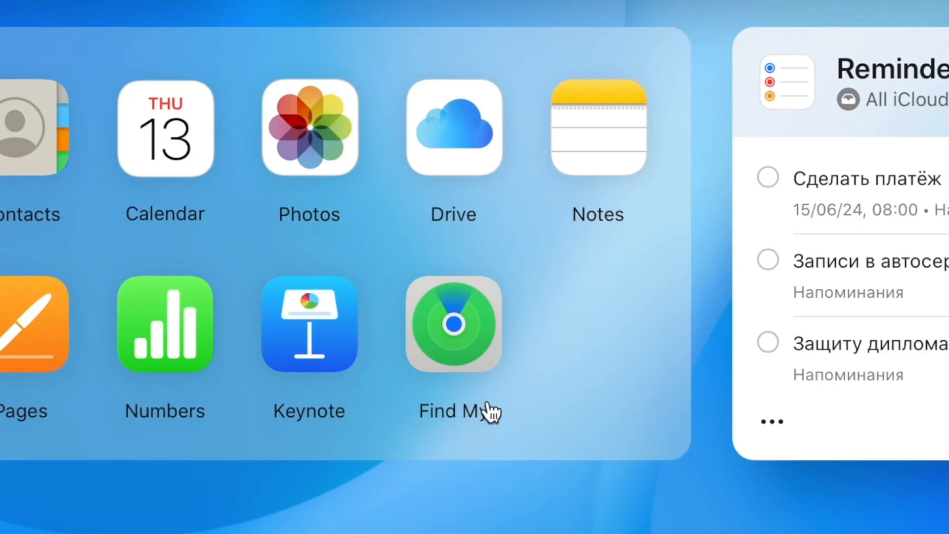
pyautogui.moveTo(488, 407)
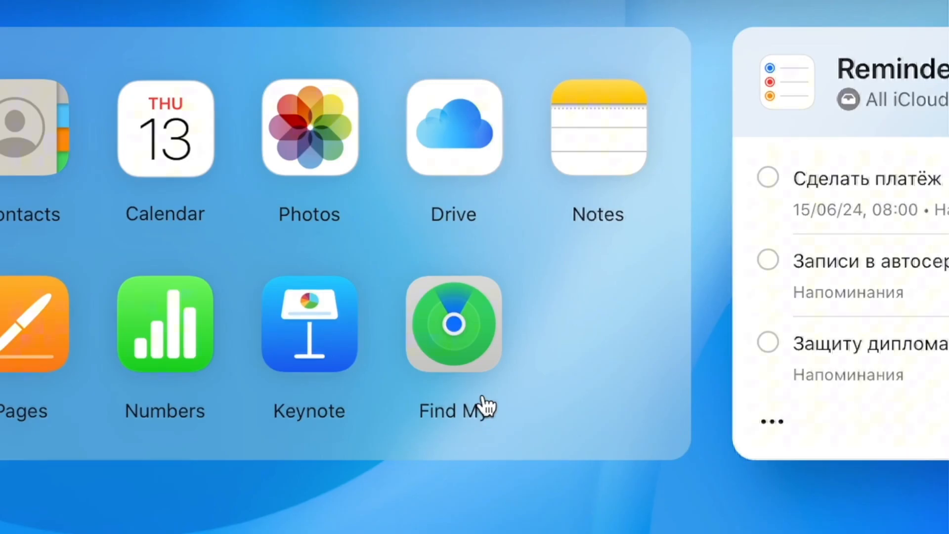
# Open the Find My app from the iCloud home screen
pyautogui.click(453, 324)
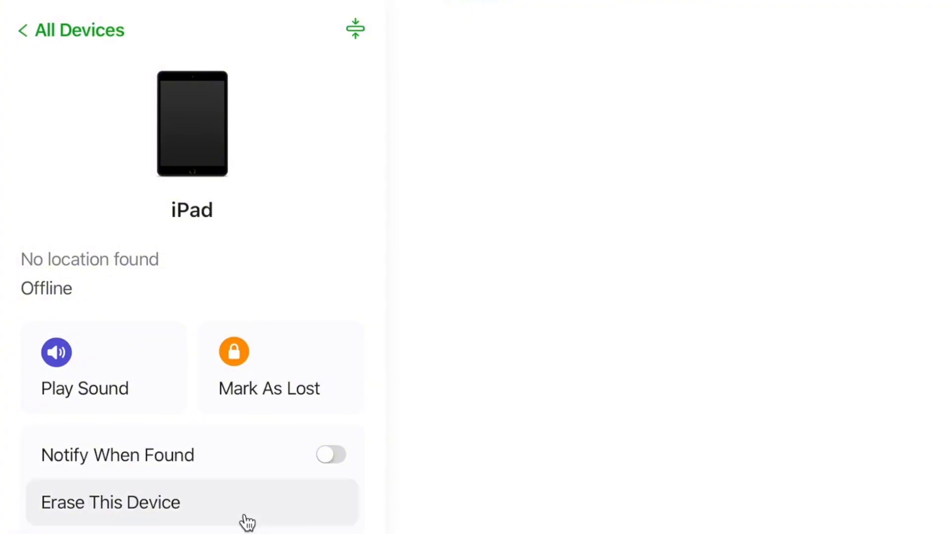
# Choose Erase This Device for the offline iPad in Find My
pyautogui.click(111, 502)
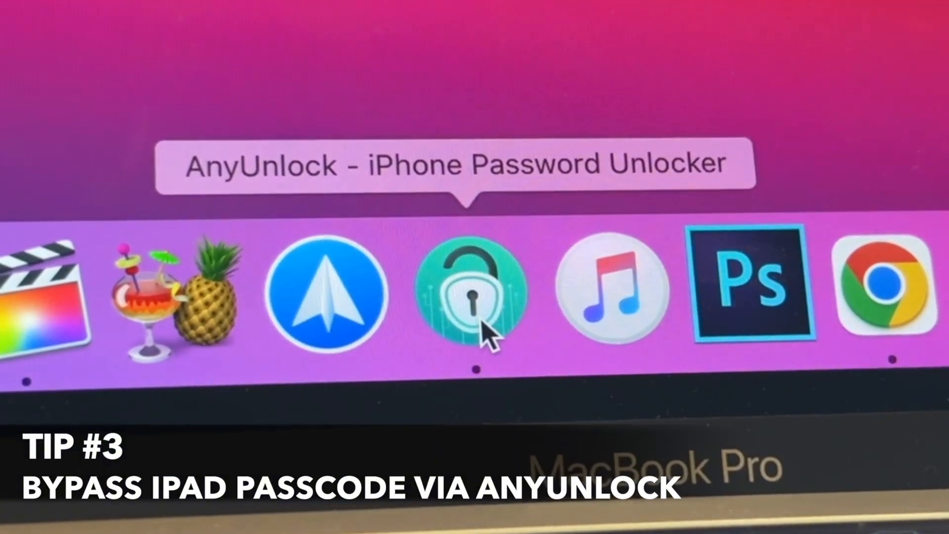
# Launch AnyUnlock from the Dock and scroll through its unlocking features
pyautogui.click(469, 301)
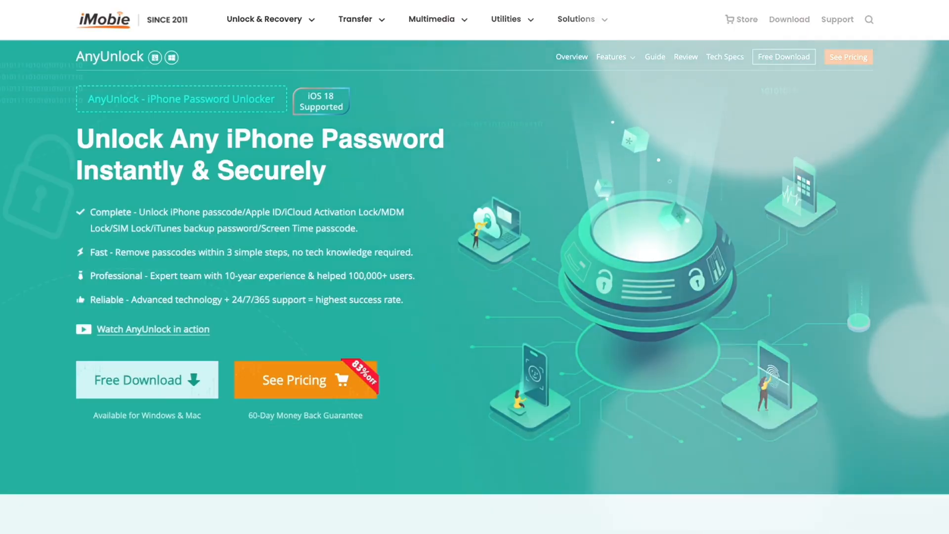
pyautogui.scroll(-3)
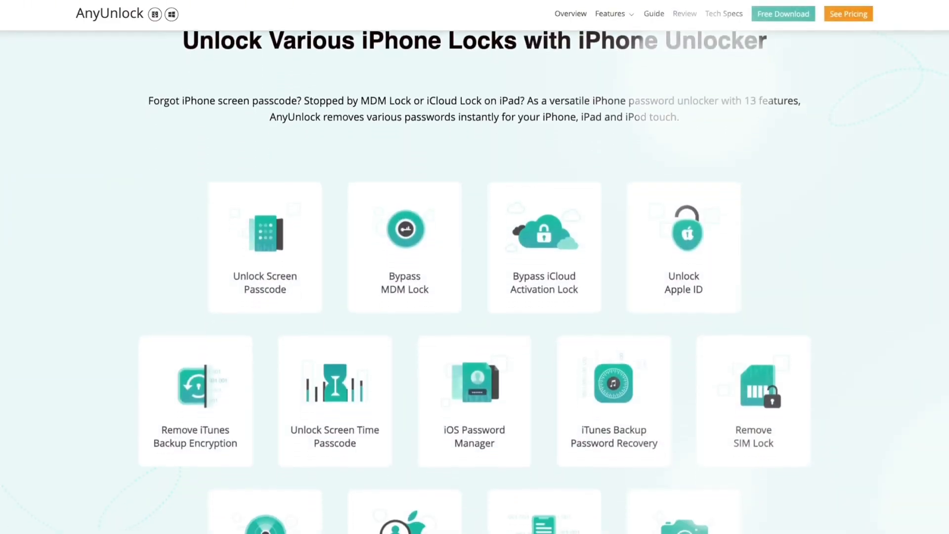
pyautogui.scroll(-3)
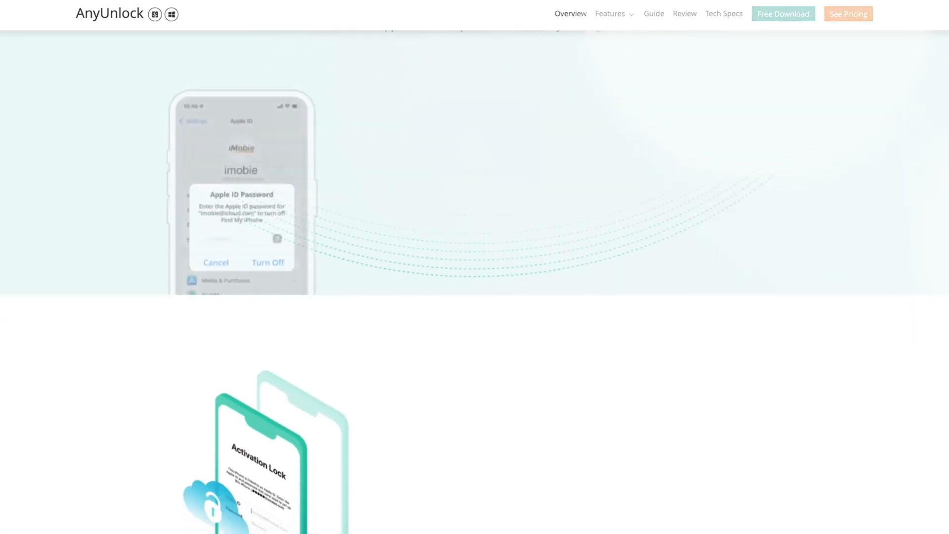
pyautogui.scroll(-3)
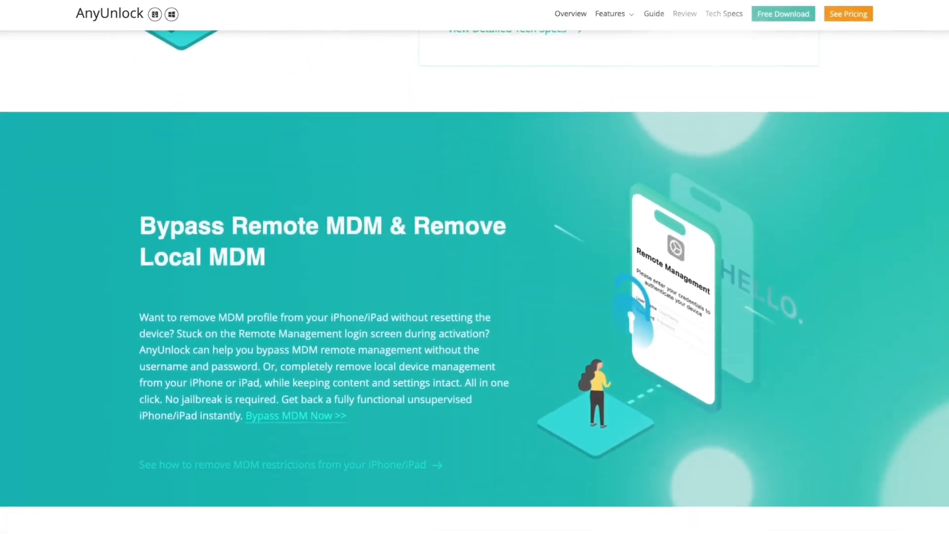
pyautogui.scroll(-3)
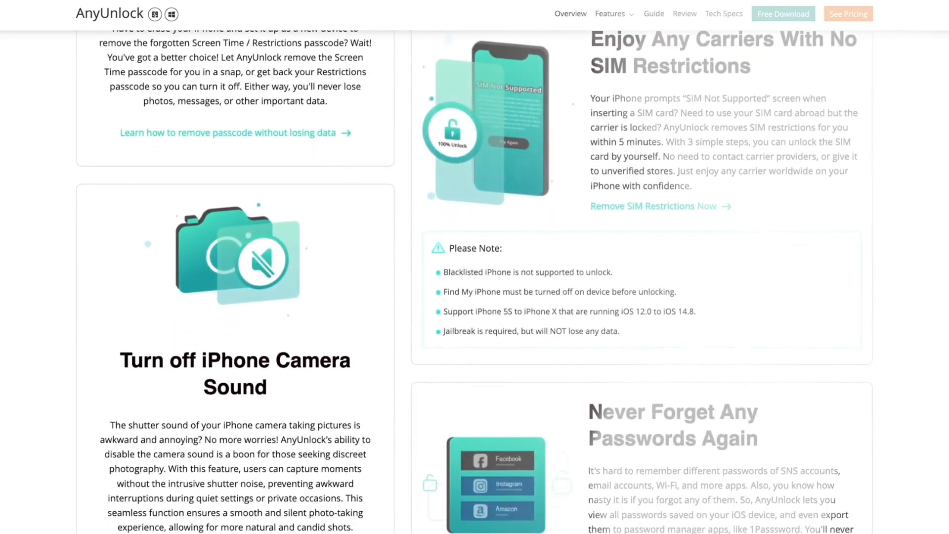
pyautogui.scroll(-3)
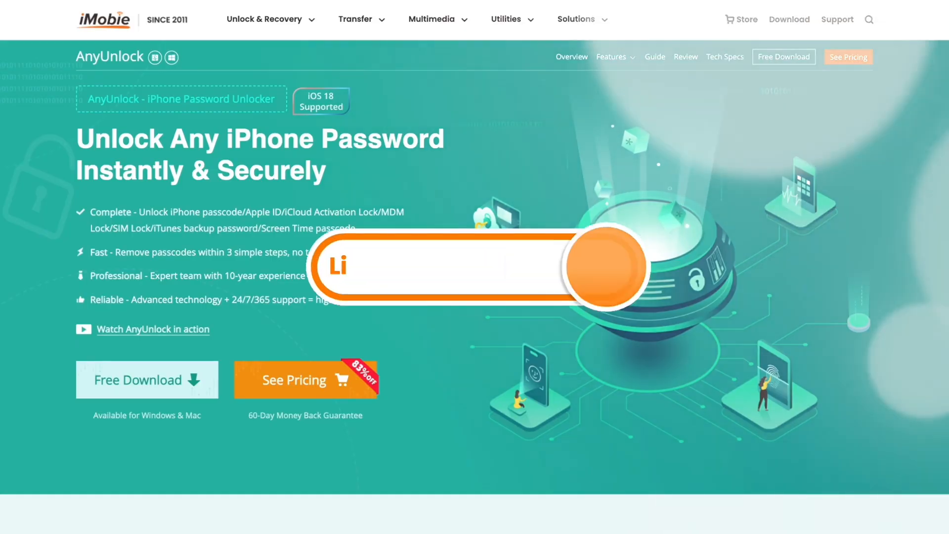
pyautogui.scroll(-3)
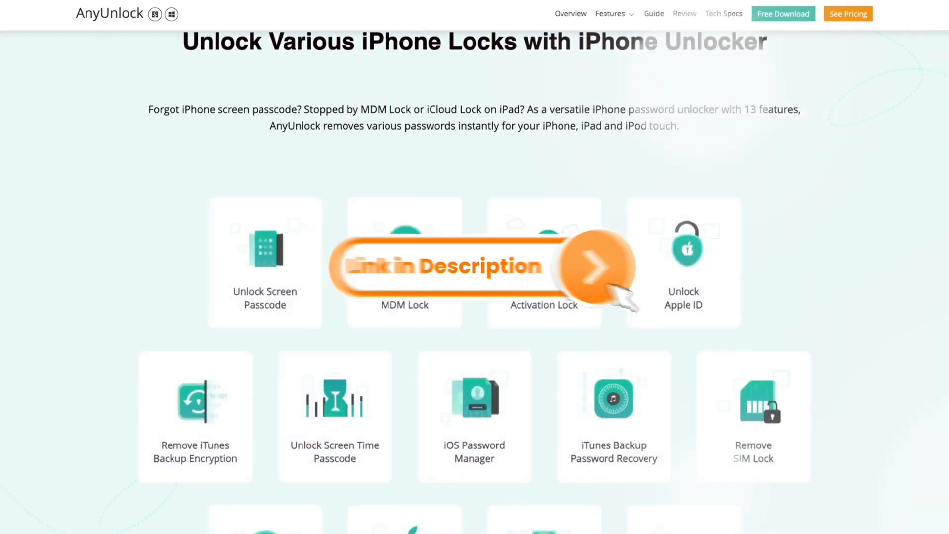
pyautogui.scroll(-3)
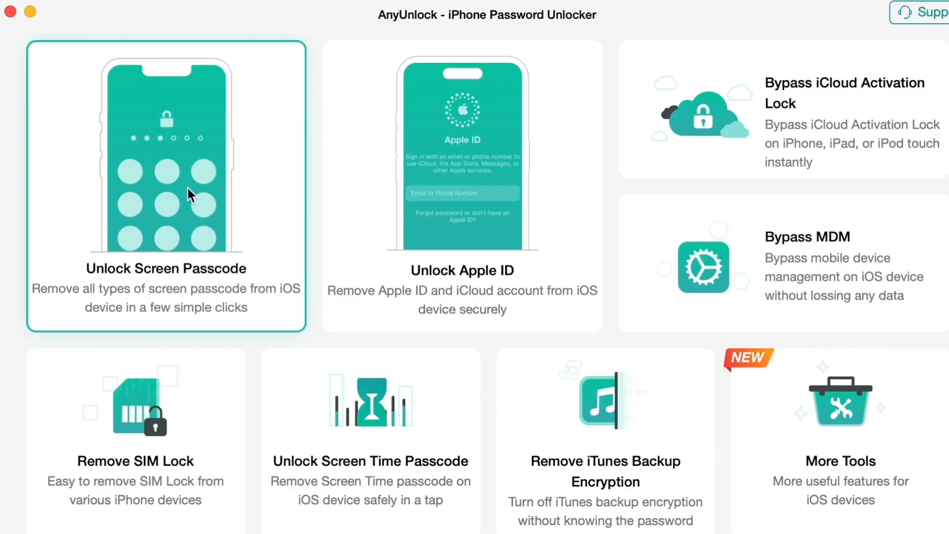
# Start Unlock Screen Passcode and download the iPad 10 firmware package
pyautogui.click(190, 195)
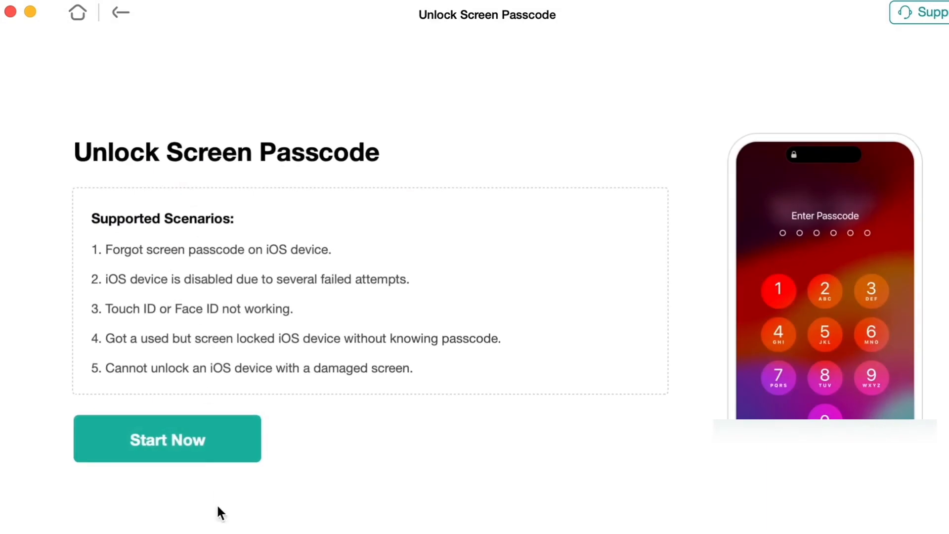
pyautogui.click(167, 438)
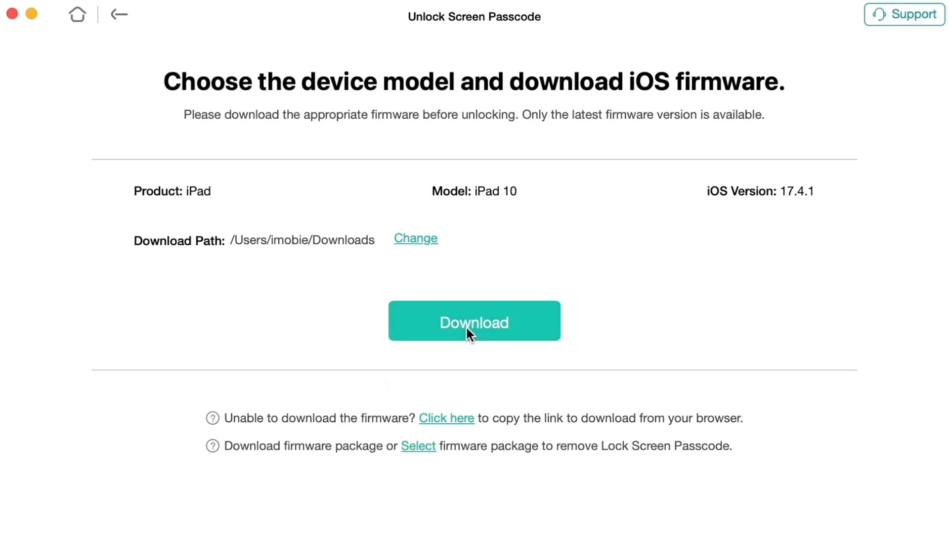
pyautogui.click(473, 320)
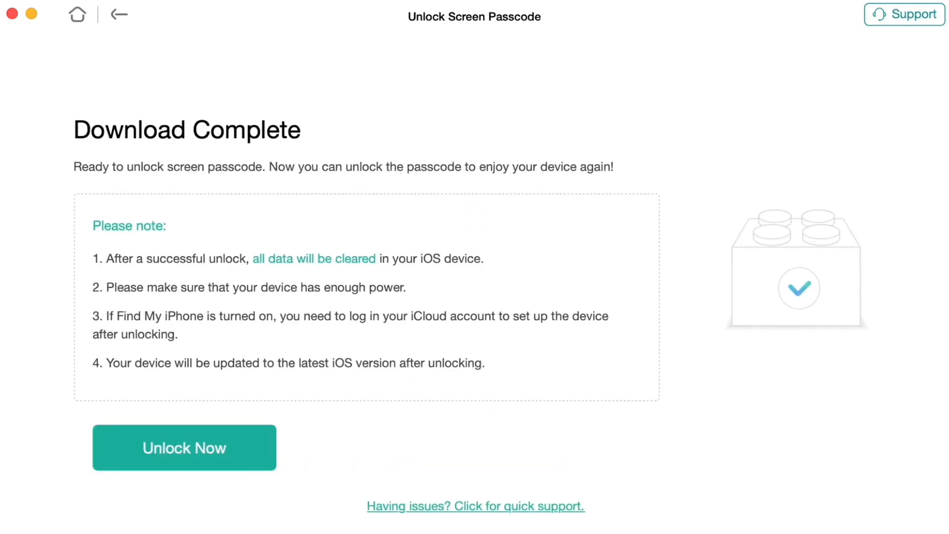
# Choose Unlock Now on the Download Complete screen to remove the iPad passcode
pyautogui.click(185, 447)
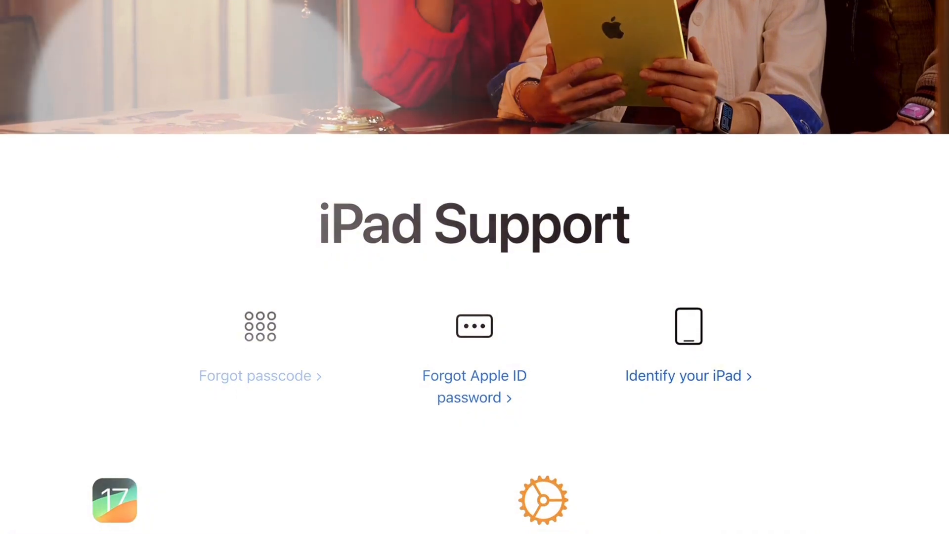
pyautogui.scroll(-3)
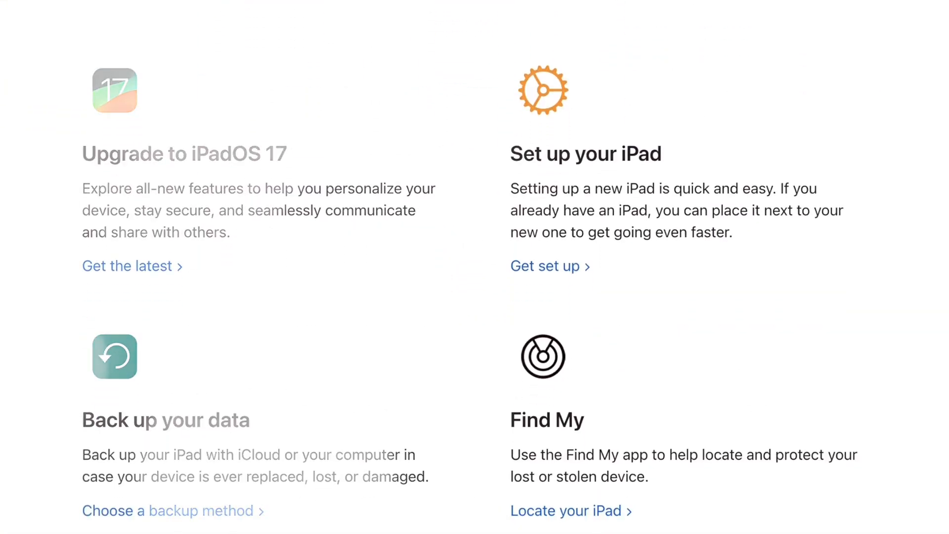
pyautogui.scroll(-3)
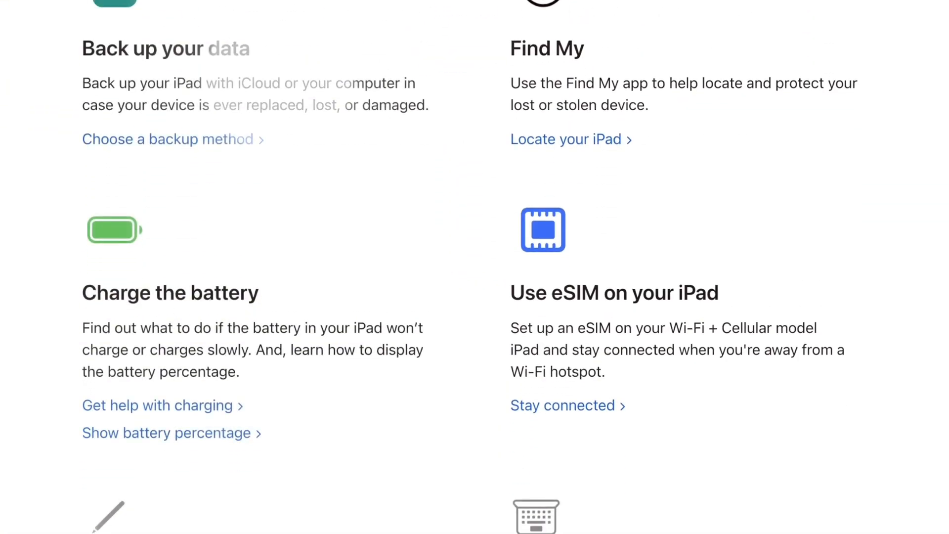
pyautogui.scroll(-3)
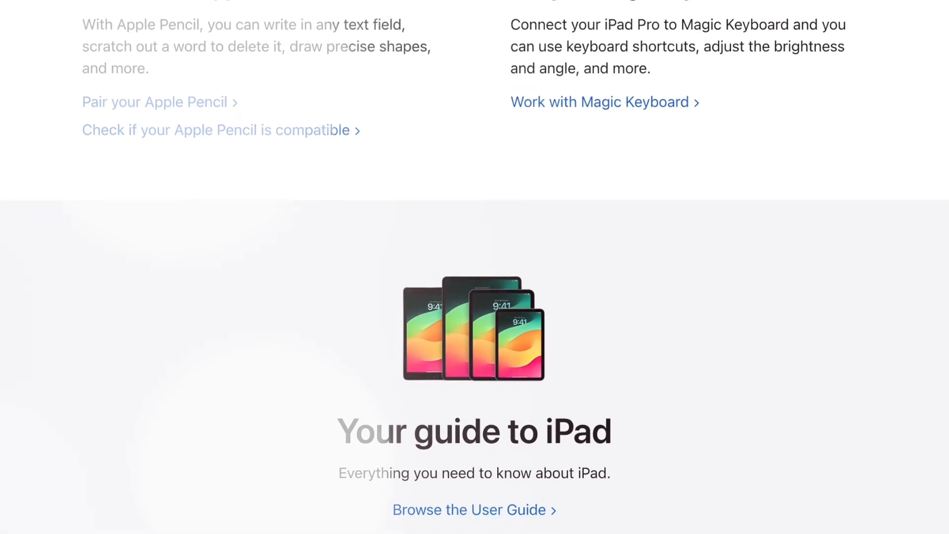